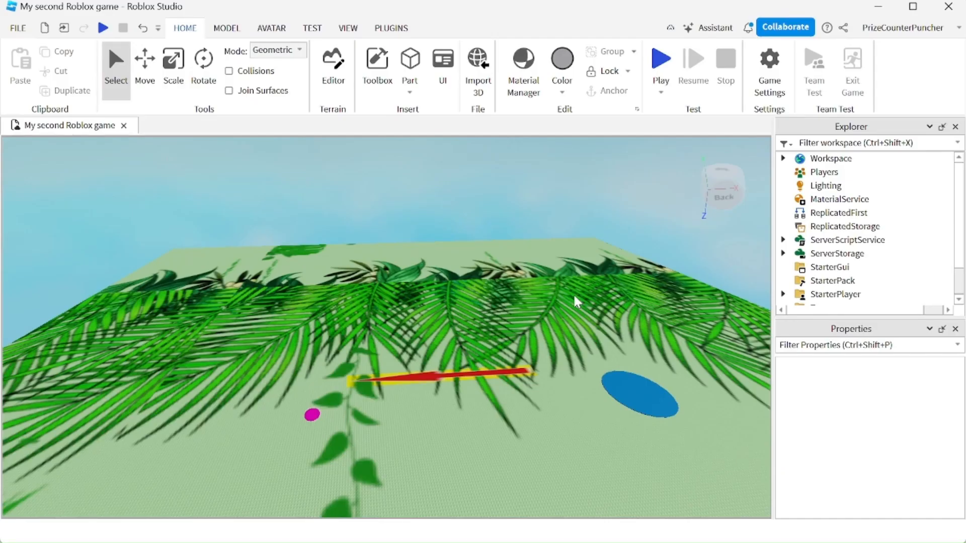
pyautogui.moveTo(862, 239)
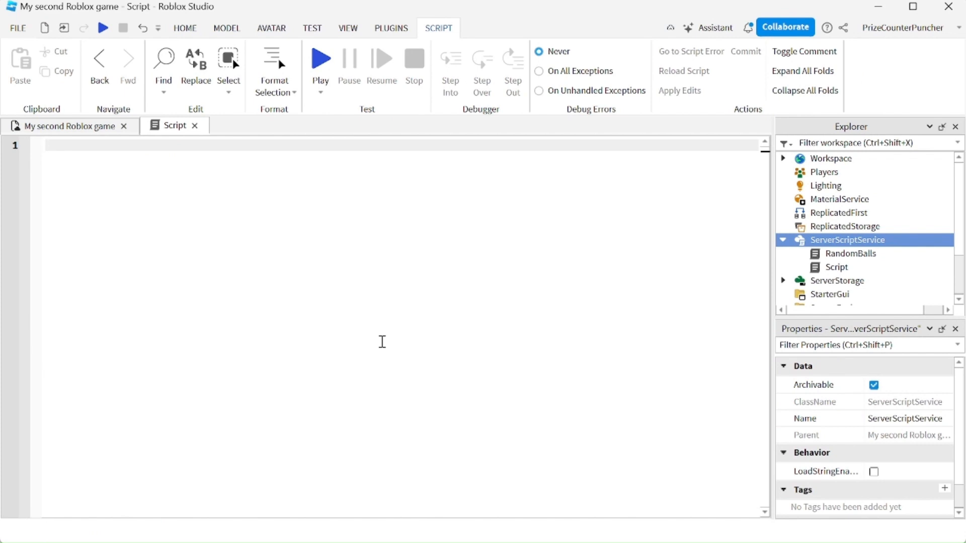
# Write line 1 as game.Lighting.ClockTime = 0 so the game starts at midnight.
pyautogui.write('game')
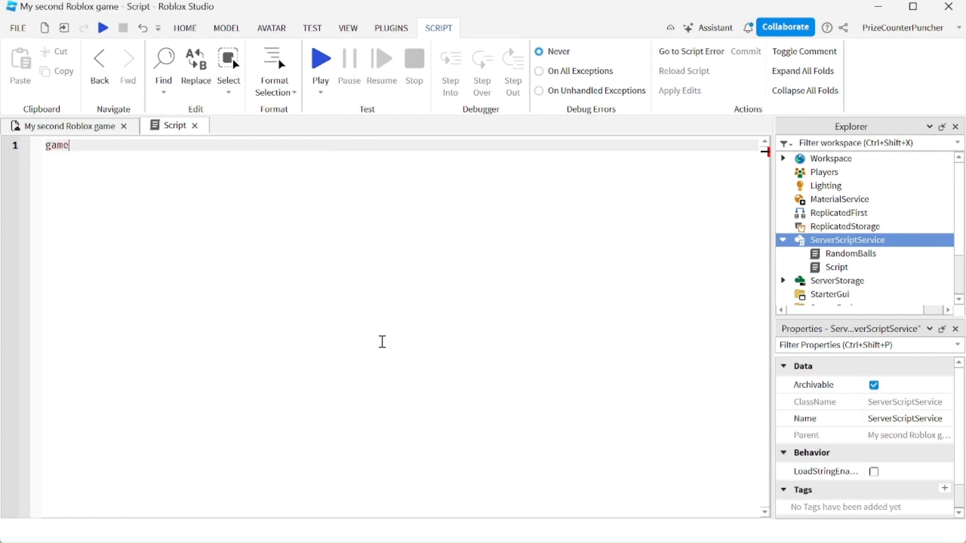
pyautogui.write('.Lighting')
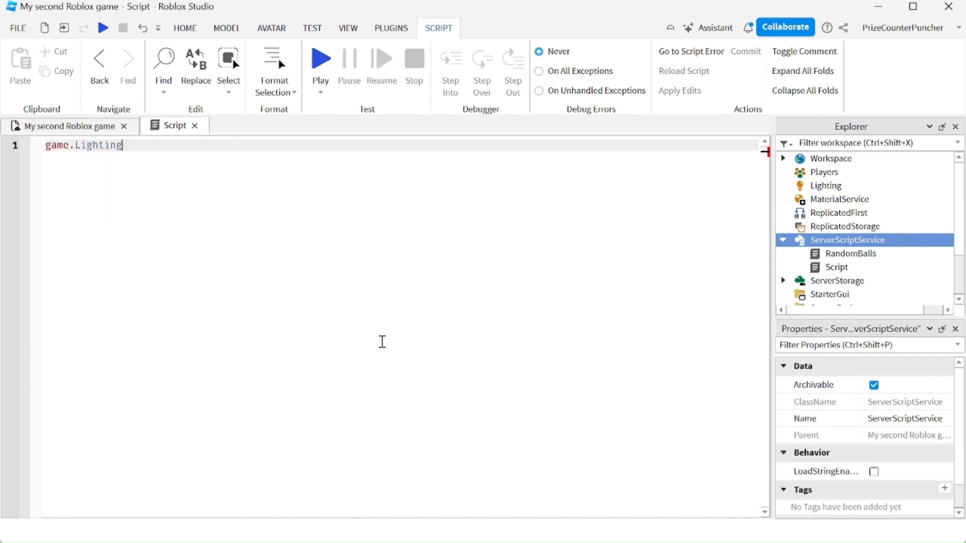
pyautogui.write('.ClockTime')
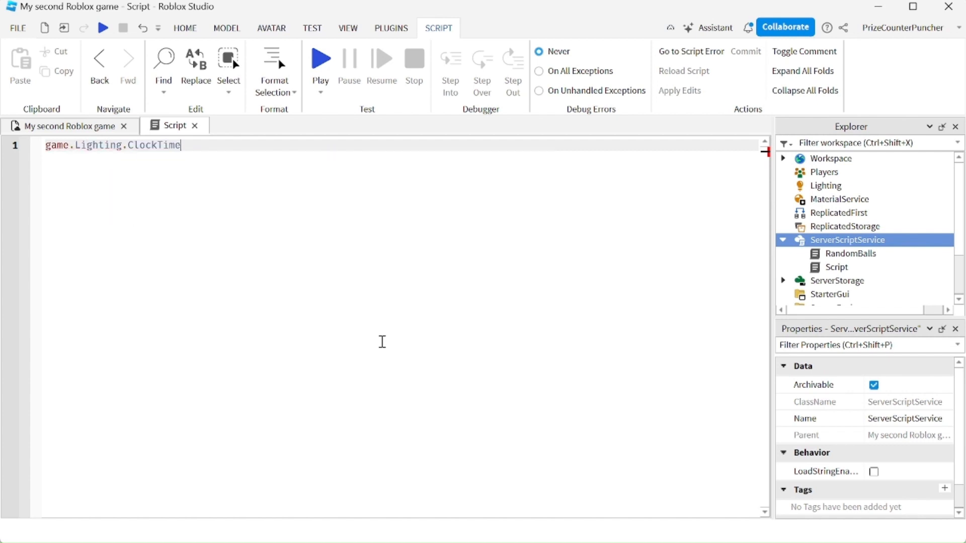
pyautogui.write('=')
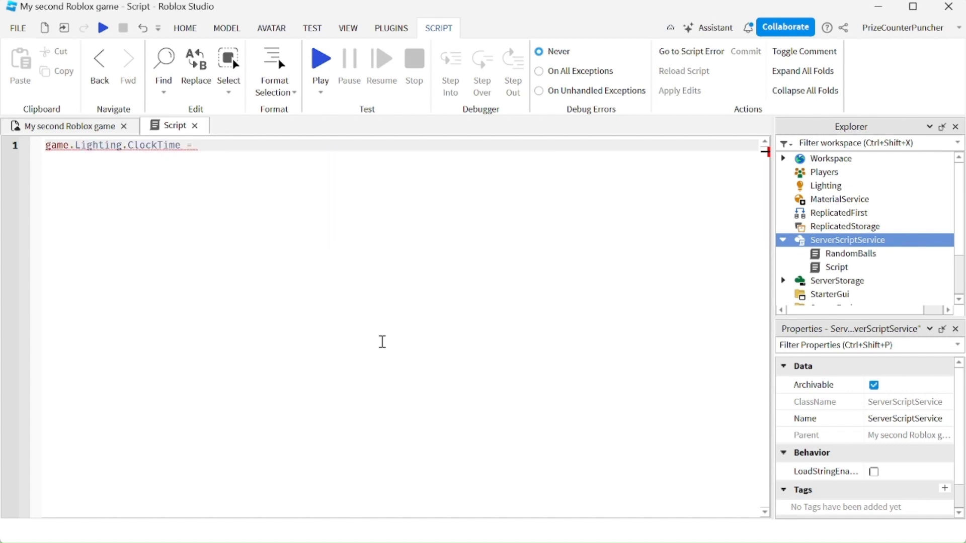
pyautogui.write('0')
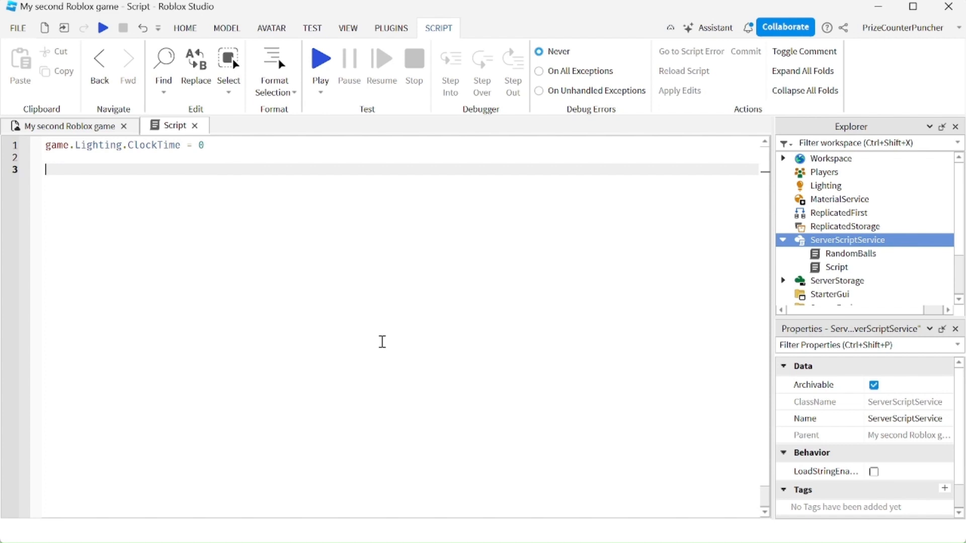
# Add a while task.wait() do loop whose body runs game.Lighting.ClockTime += .01.
pyautogui.write('while ta')
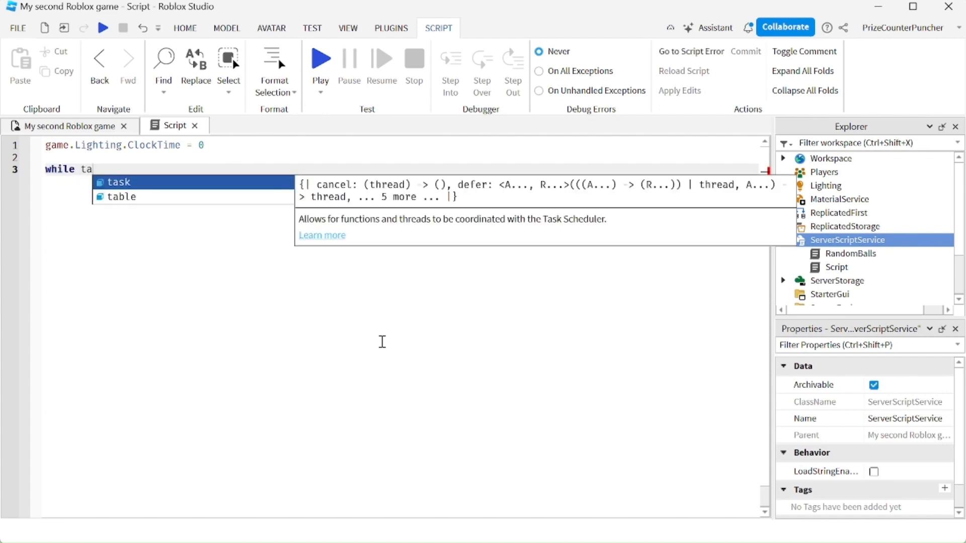
pyautogui.write('sk.wait(')
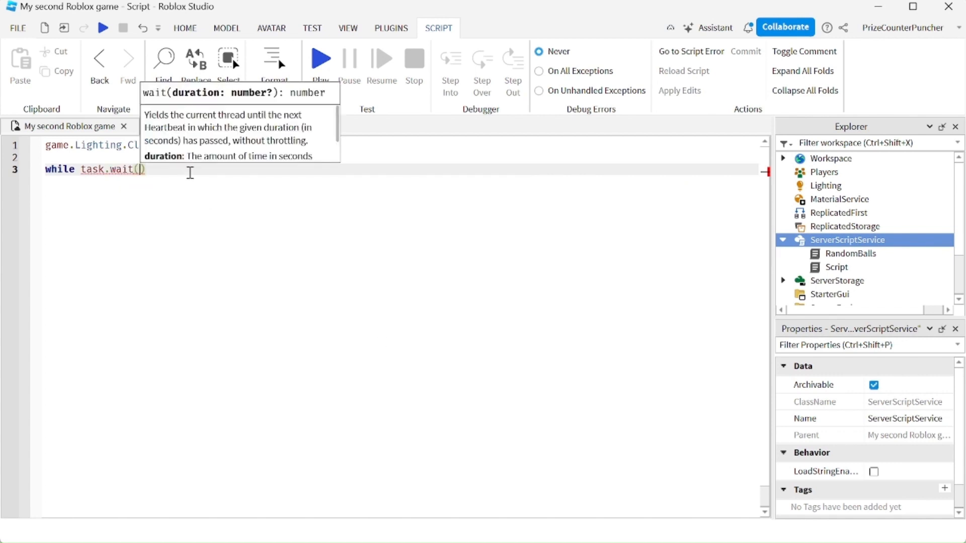
pyautogui.write(') do')
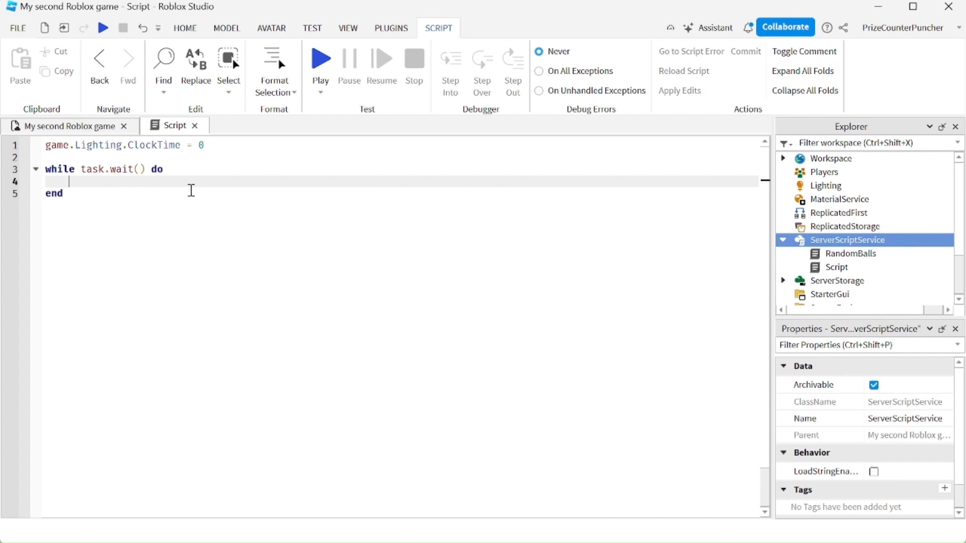
pyautogui.write('game.Lighting.')
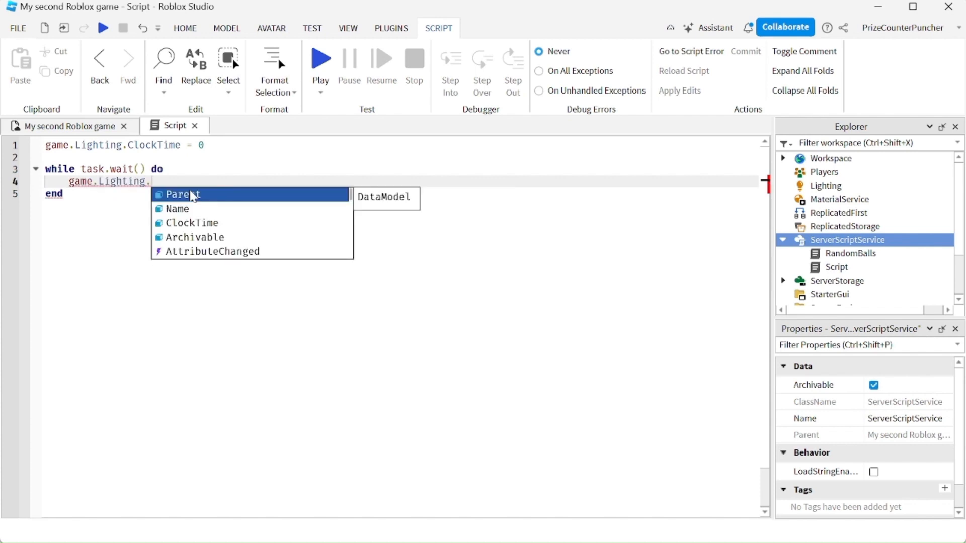
pyautogui.click(191, 224)
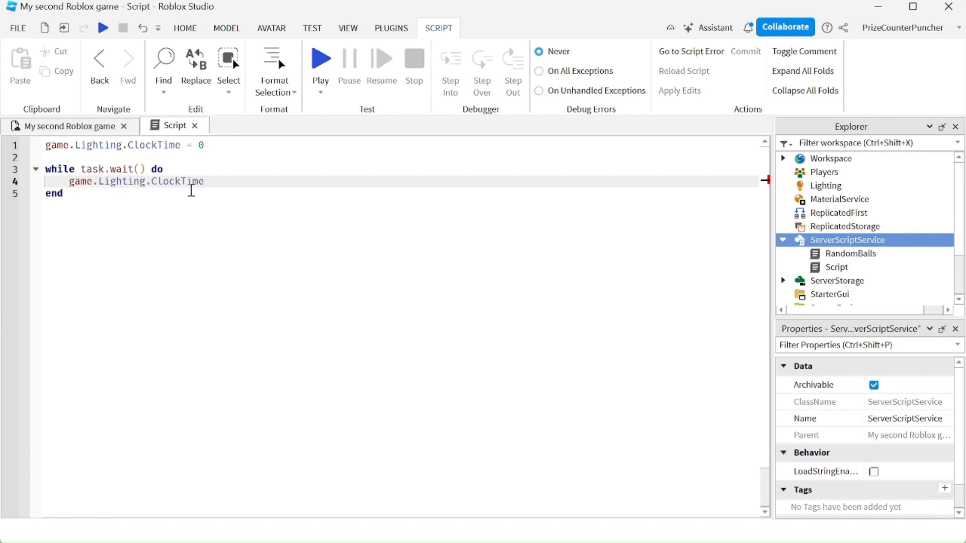
pyautogui.write('+=')
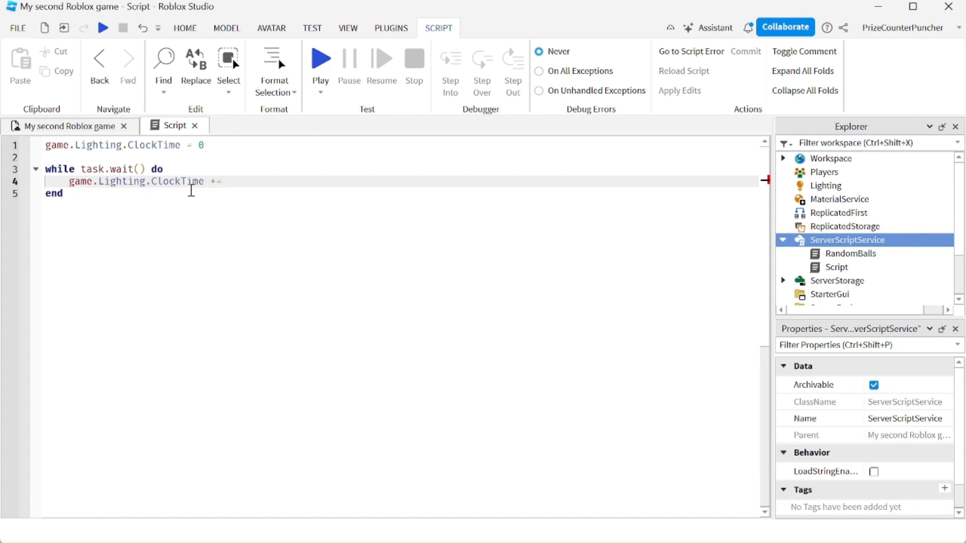
pyautogui.write('.01')
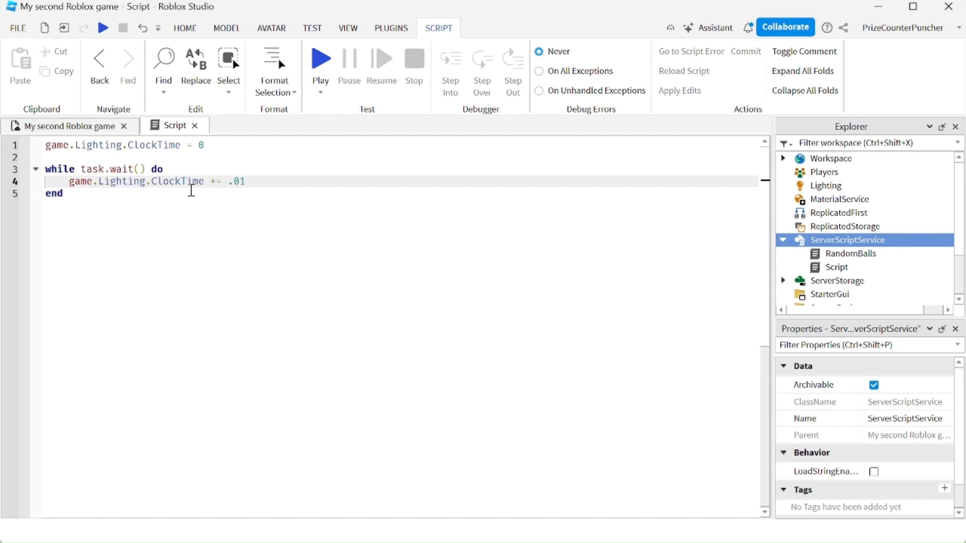
pyautogui.moveTo(67, 174)
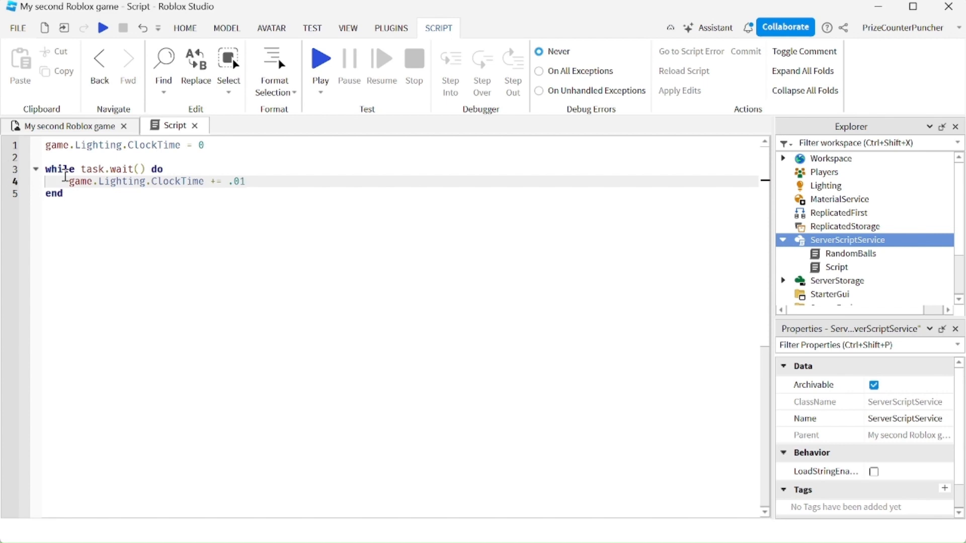
pyautogui.moveTo(109, 195)
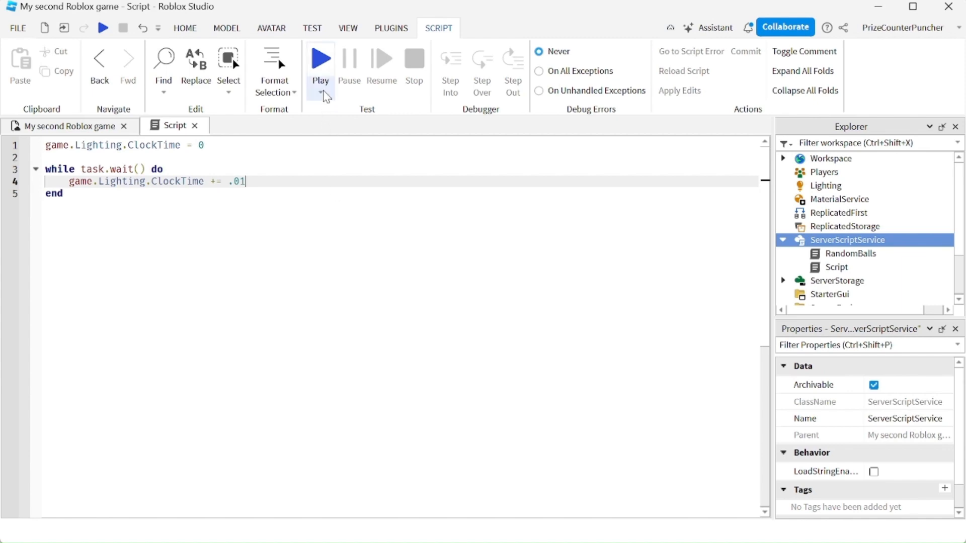
# Start a playtest and select Lighting to watch ClockTime advance to about 0.488.
pyautogui.click(320, 58)
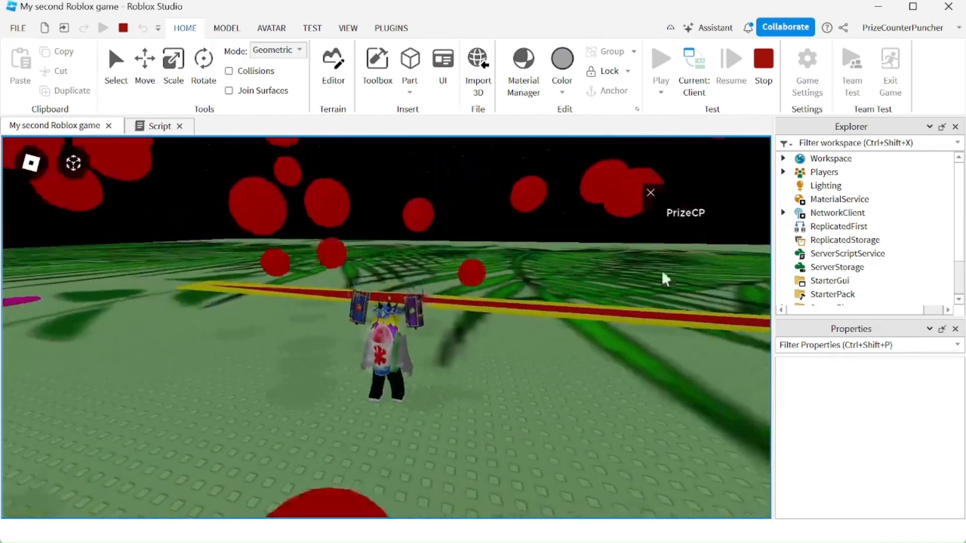
pyautogui.click(825, 185)
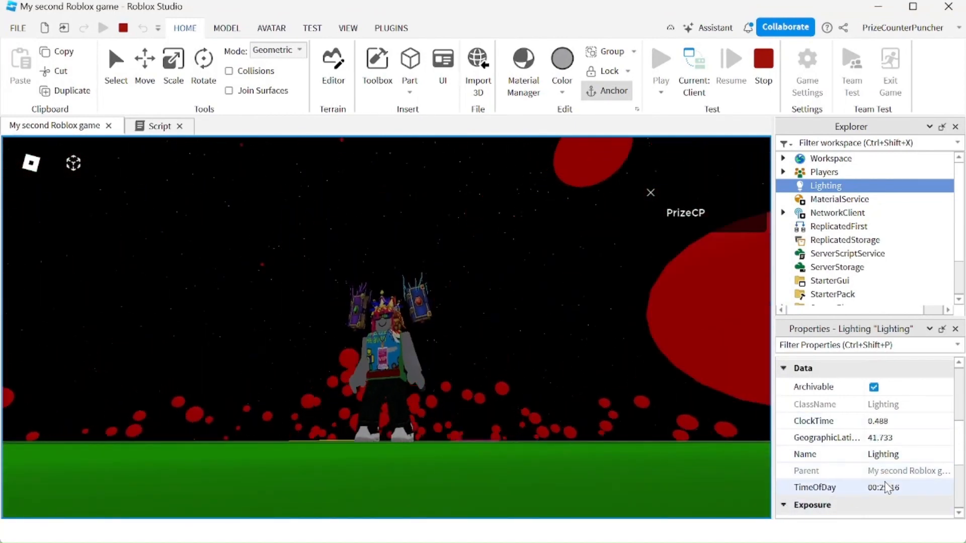
# Let the playtest run until daylight appears and ClockTime climbs past 12.5.
pyautogui.click(891, 421)
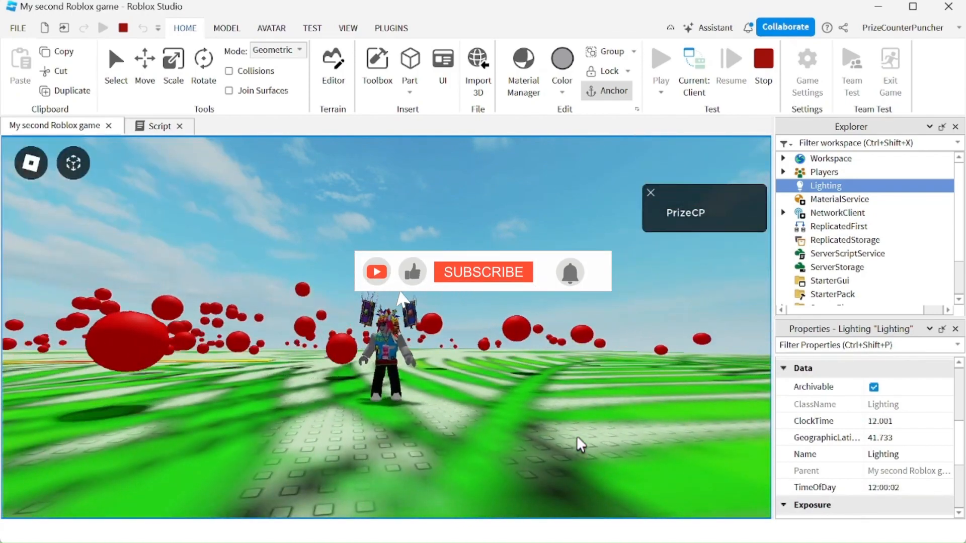
pyautogui.click(483, 272)
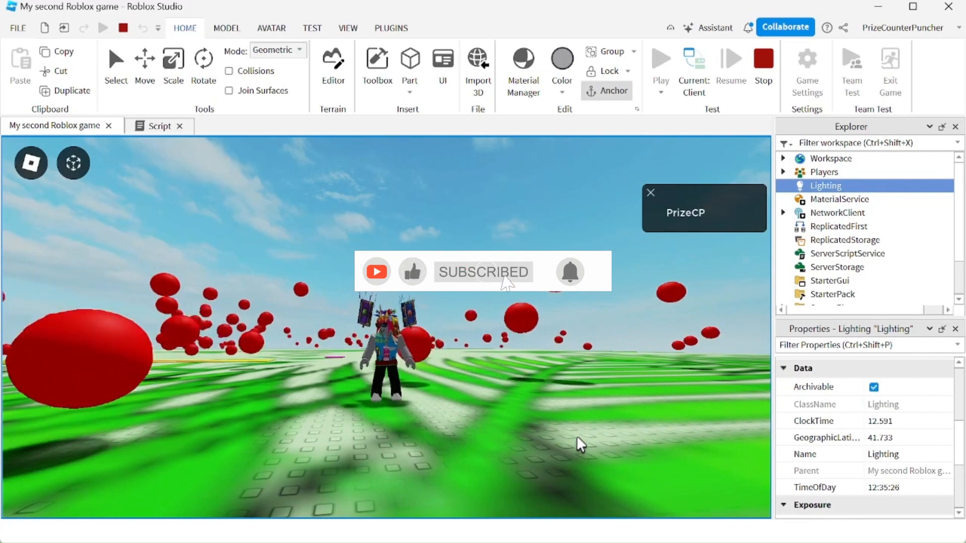